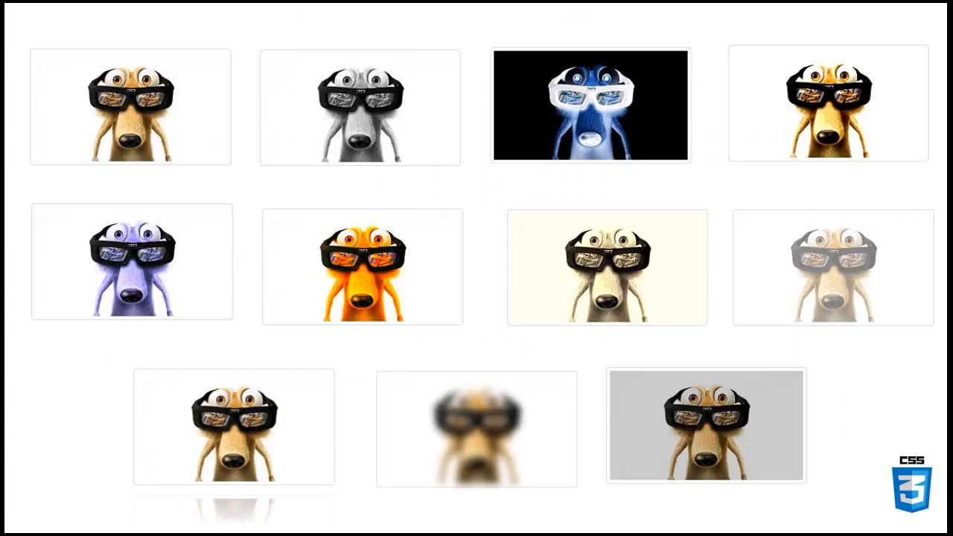
{"action": "mouse_move", "coordinate": [125, 116]}
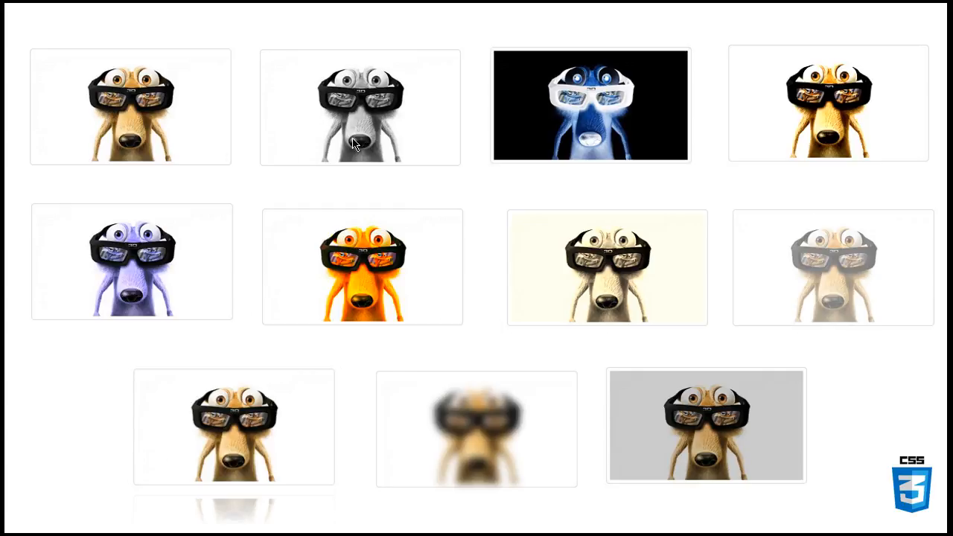
{"action": "mouse_move", "coordinate": [801, 104]}
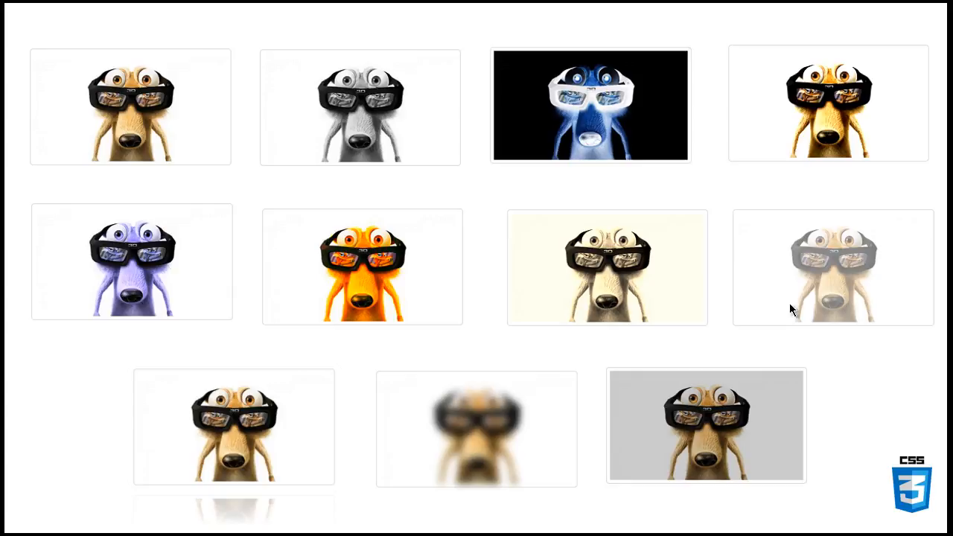
{"action": "mouse_move", "coordinate": [211, 316]}
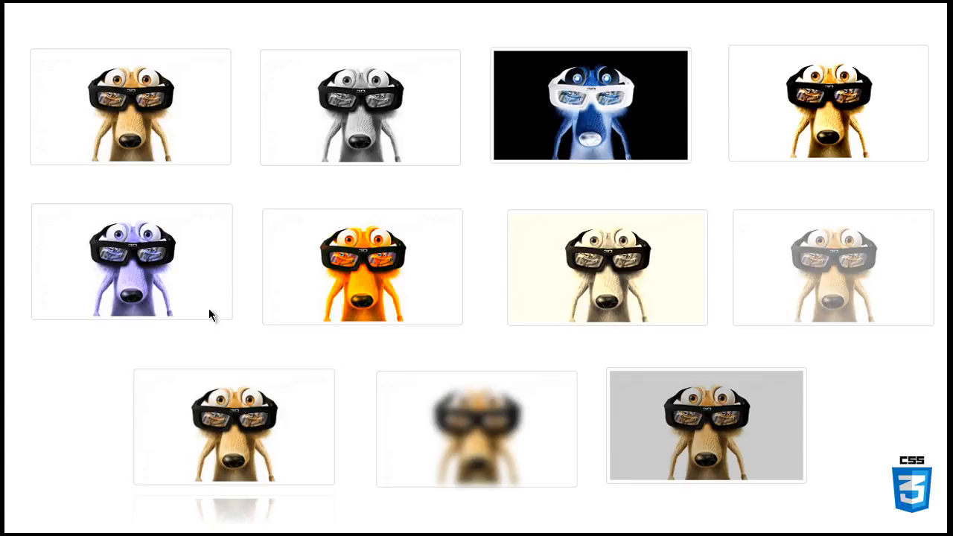
{"action": "mouse_move", "coordinate": [194, 295]}
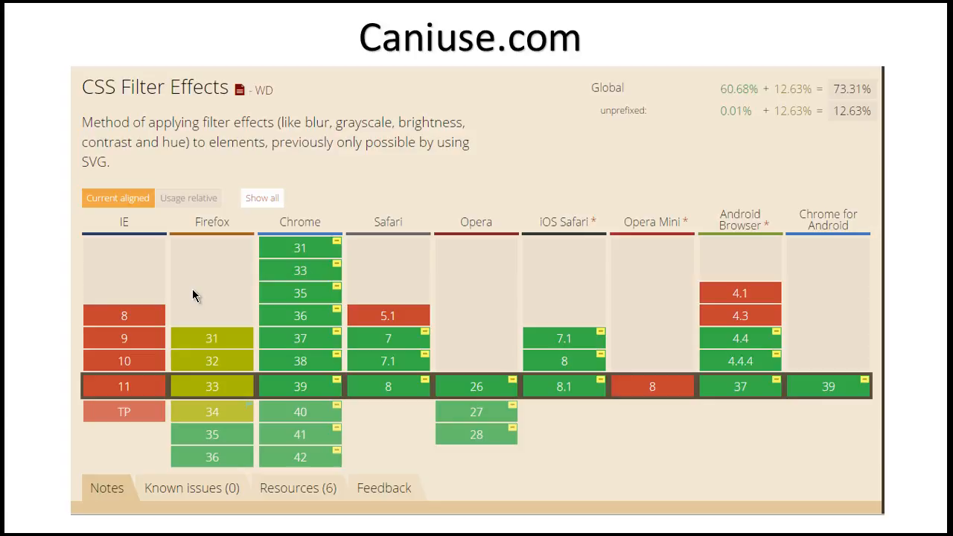
{"action": "mouse_move", "coordinate": [146, 286]}
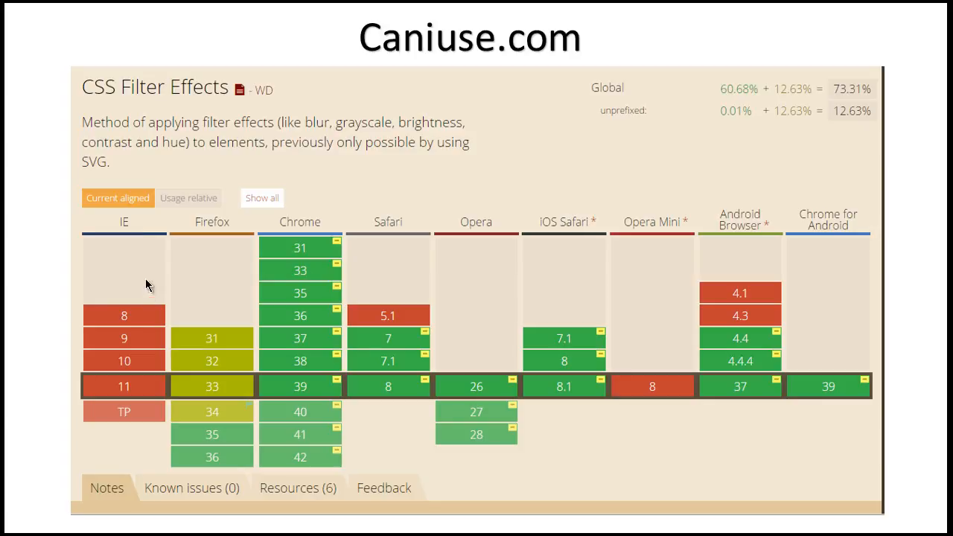
{"action": "mouse_move", "coordinate": [206, 271]}
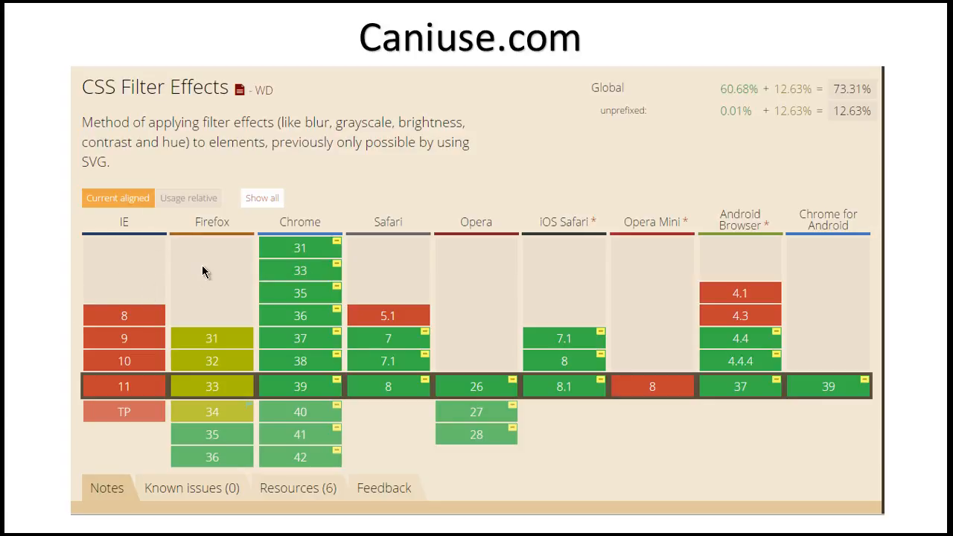
{"action": "mouse_move", "coordinate": [199, 237]}
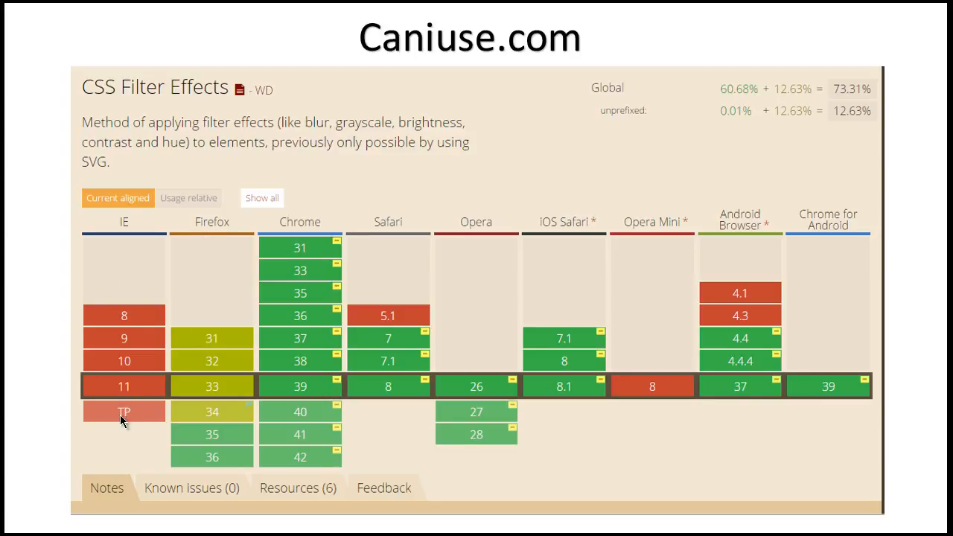
{"action": "mouse_move", "coordinate": [216, 435]}
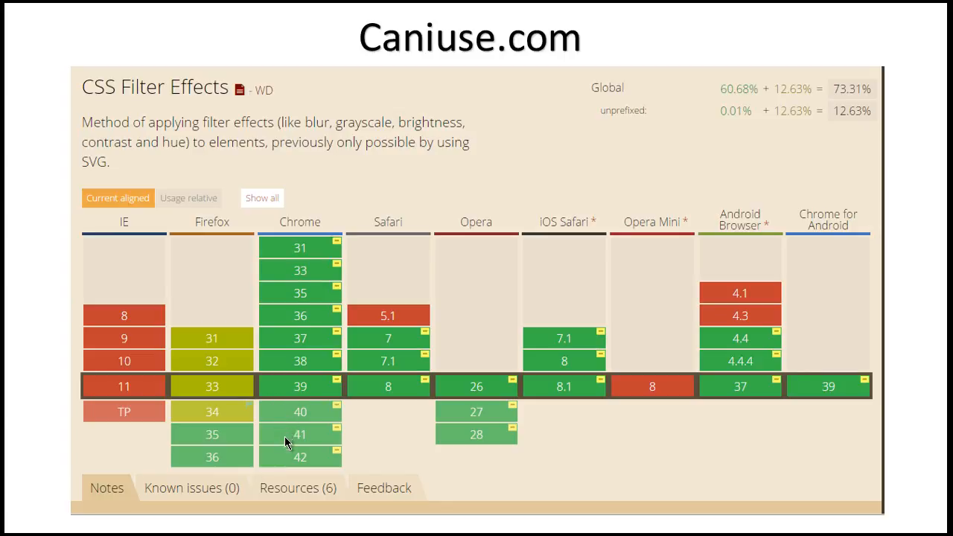
{"action": "mouse_move", "coordinate": [462, 416]}
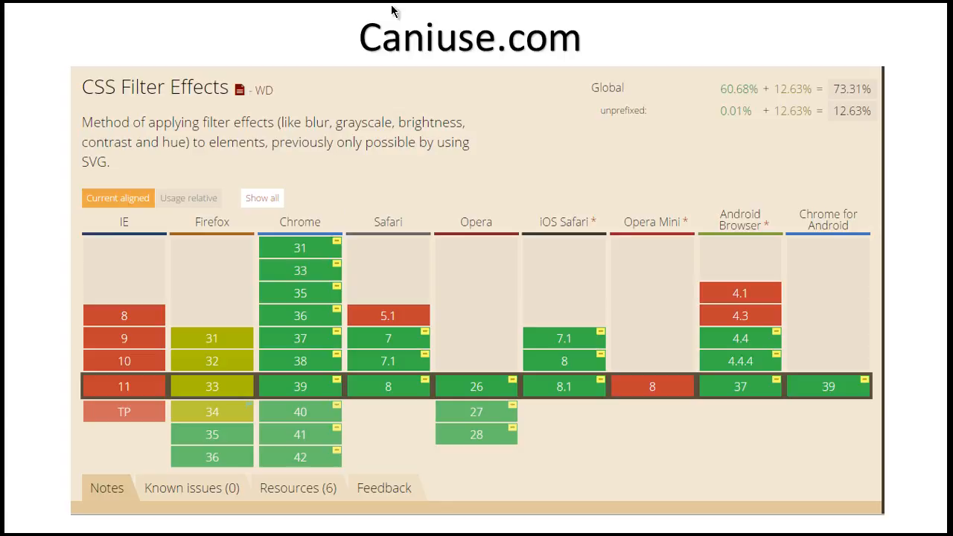
{"action": "mouse_move", "coordinate": [157, 400]}
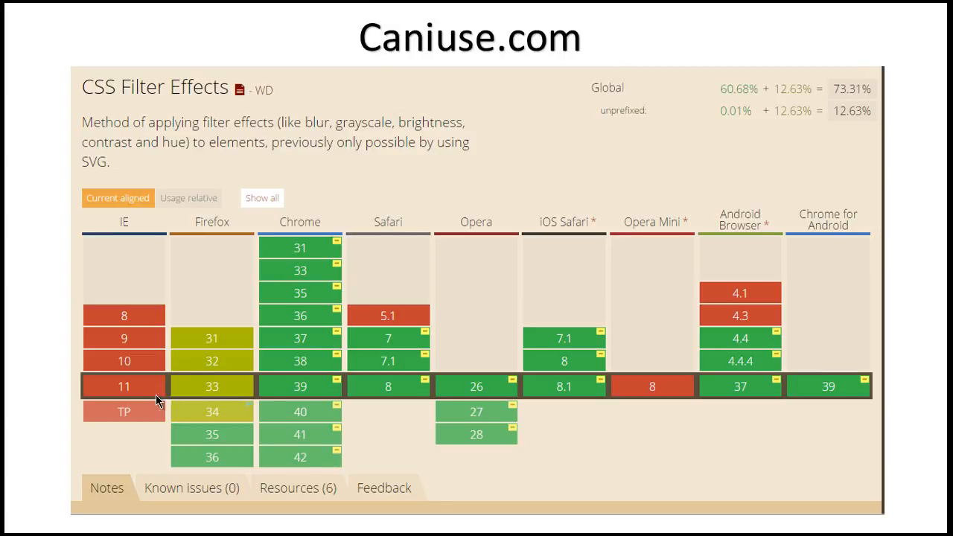
{"action": "mouse_move", "coordinate": [96, 312]}
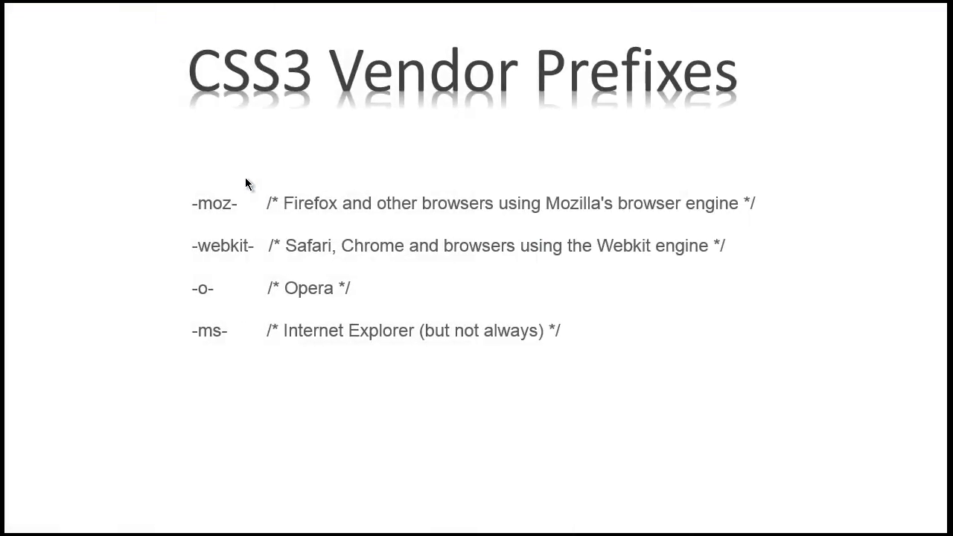
{"action": "mouse_move", "coordinate": [250, 150]}
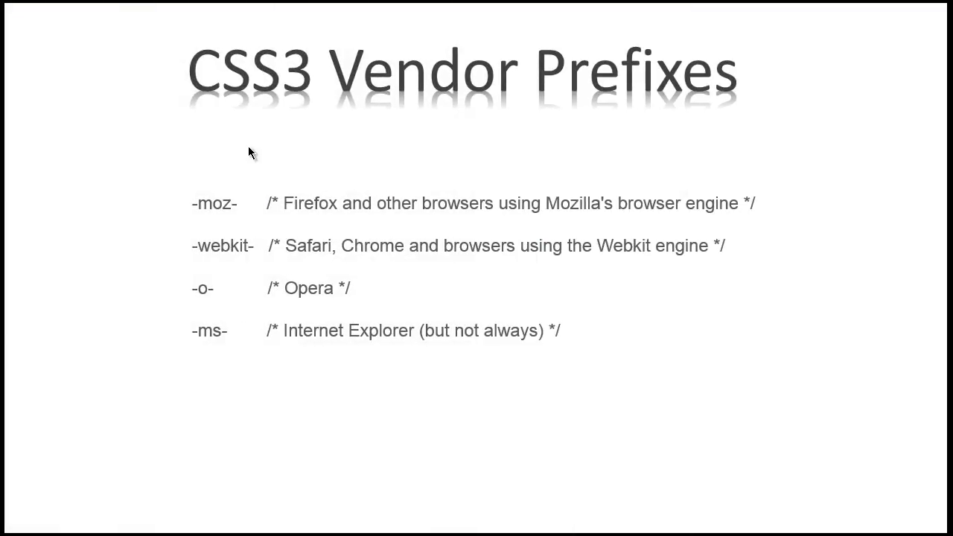
{"action": "mouse_move", "coordinate": [411, 132]}
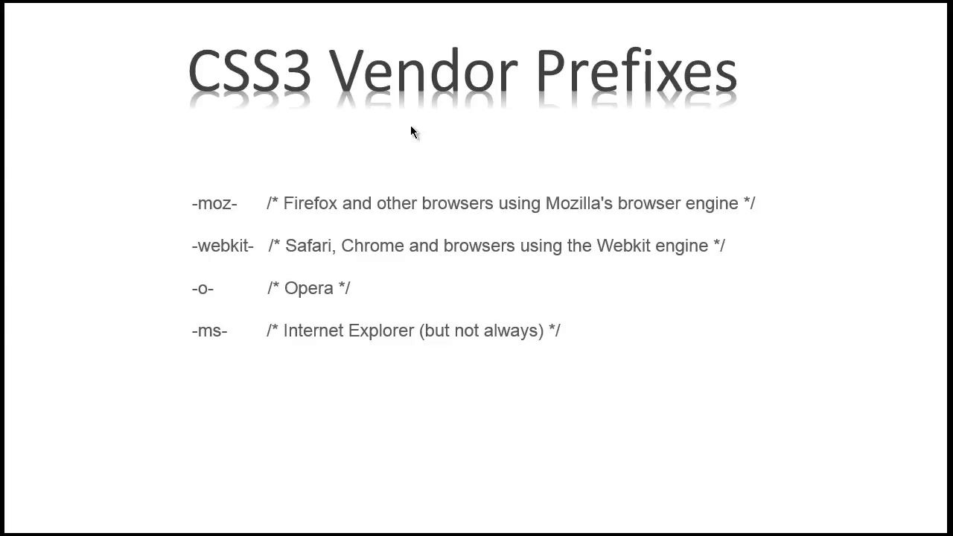
{"action": "mouse_move", "coordinate": [292, 135]}
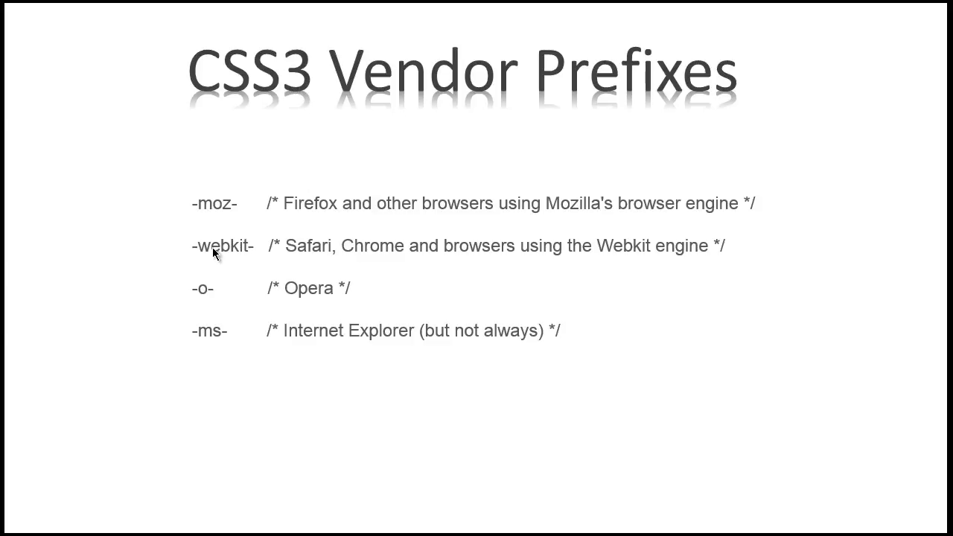
{"action": "mouse_move", "coordinate": [310, 218]}
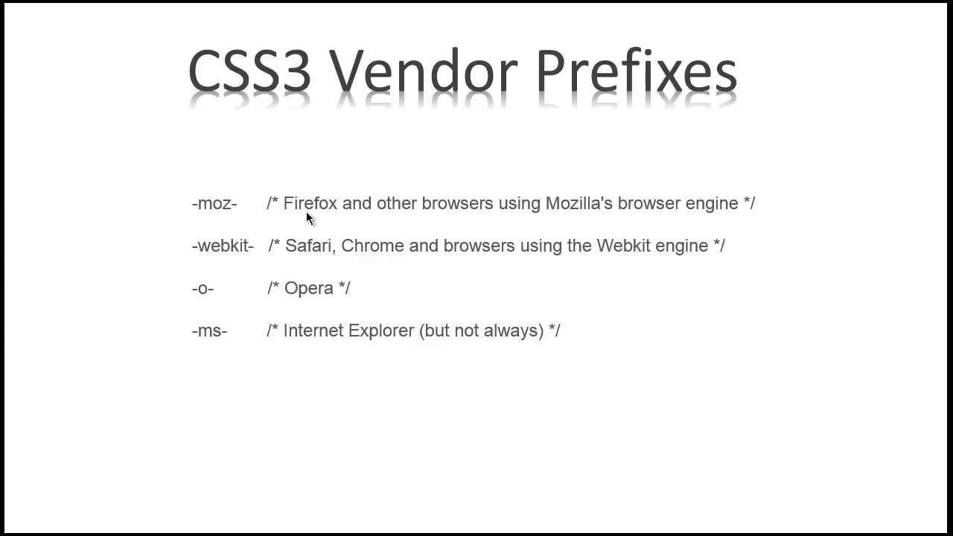
{"action": "mouse_move", "coordinate": [452, 223]}
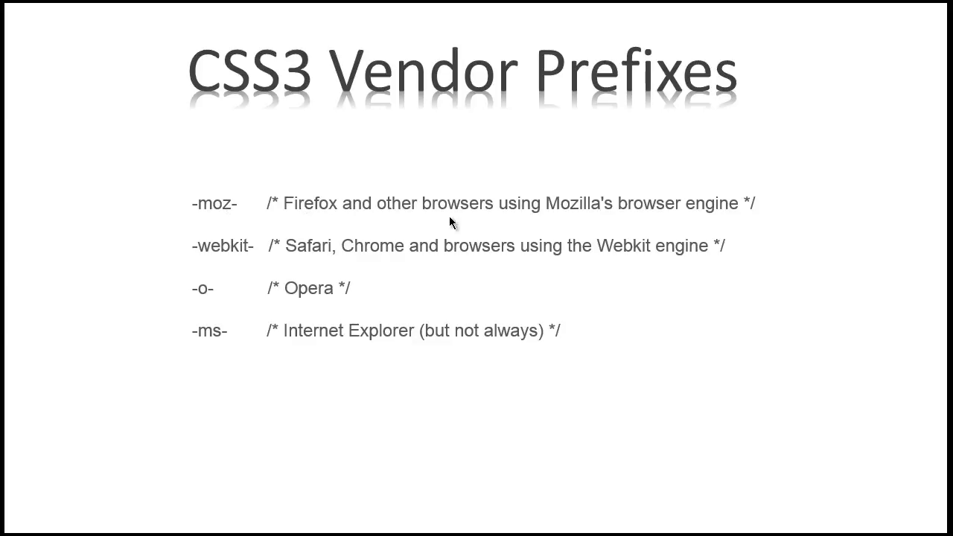
{"action": "mouse_move", "coordinate": [518, 275]}
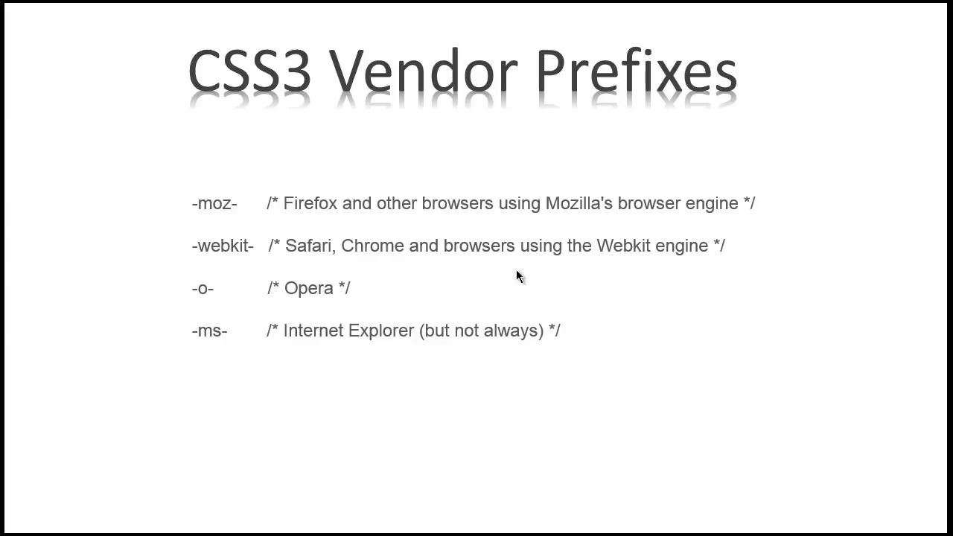
{"action": "mouse_move", "coordinate": [361, 259]}
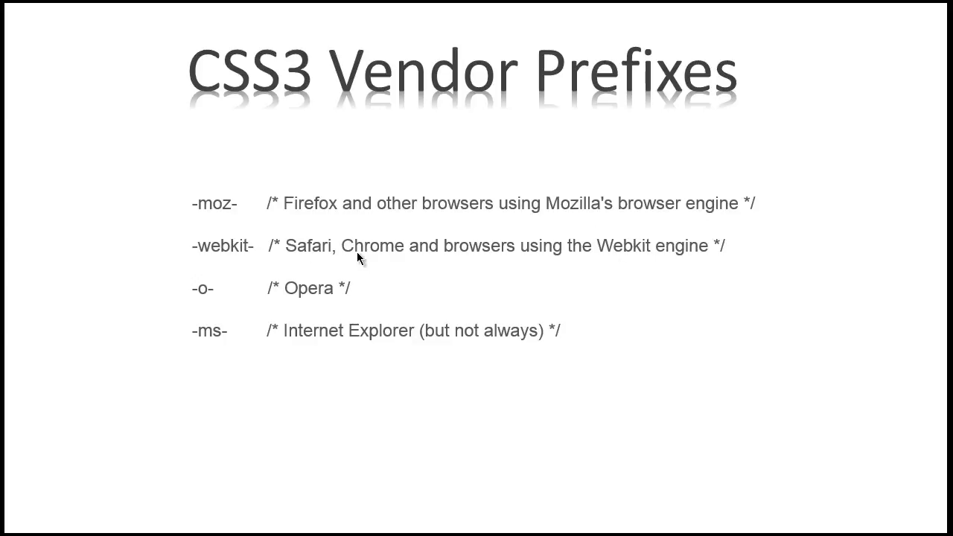
{"action": "mouse_move", "coordinate": [365, 256]}
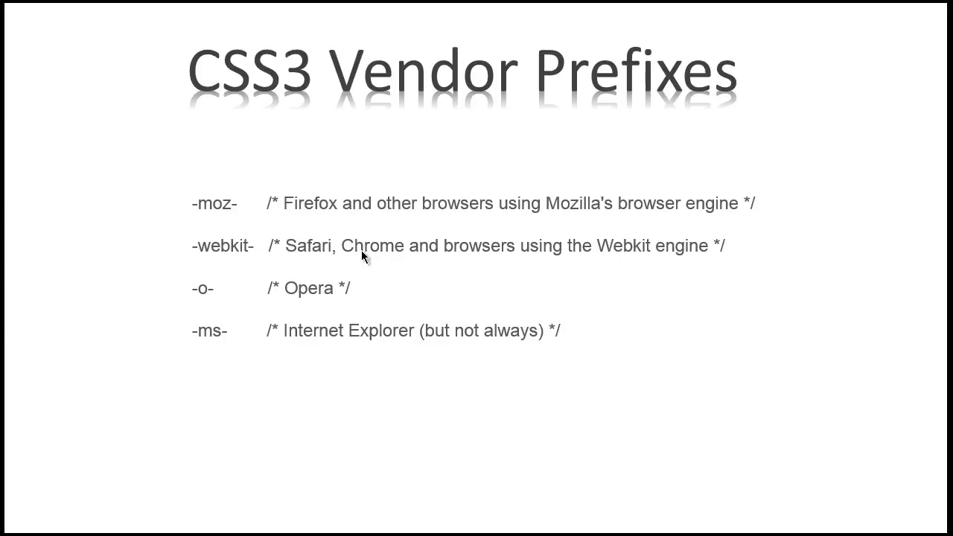
{"action": "mouse_move", "coordinate": [396, 246]}
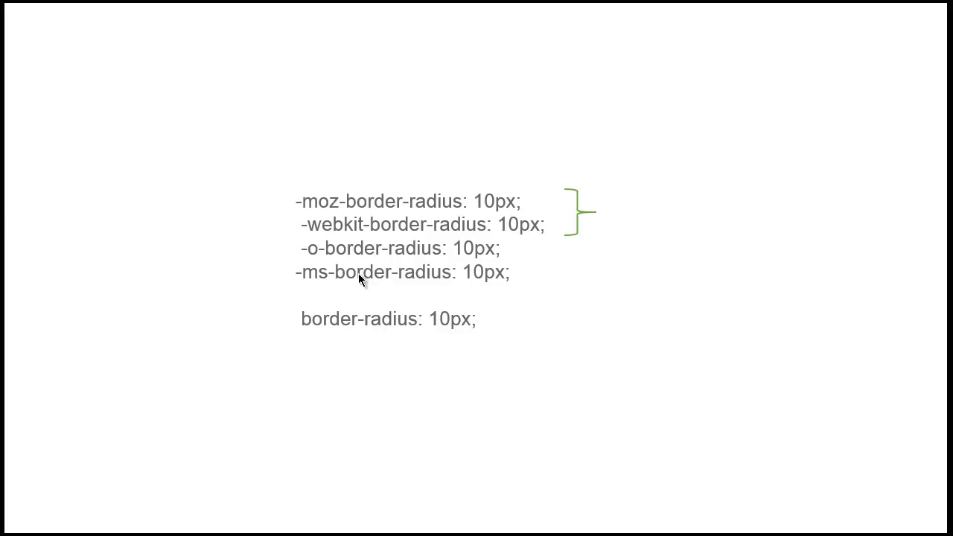
{"action": "mouse_move", "coordinate": [438, 179]}
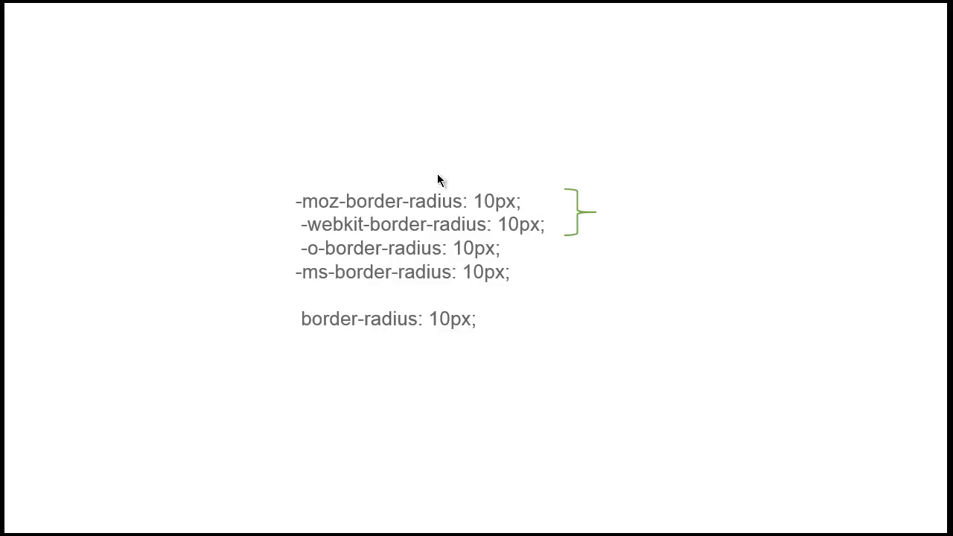
{"action": "mouse_move", "coordinate": [372, 221]}
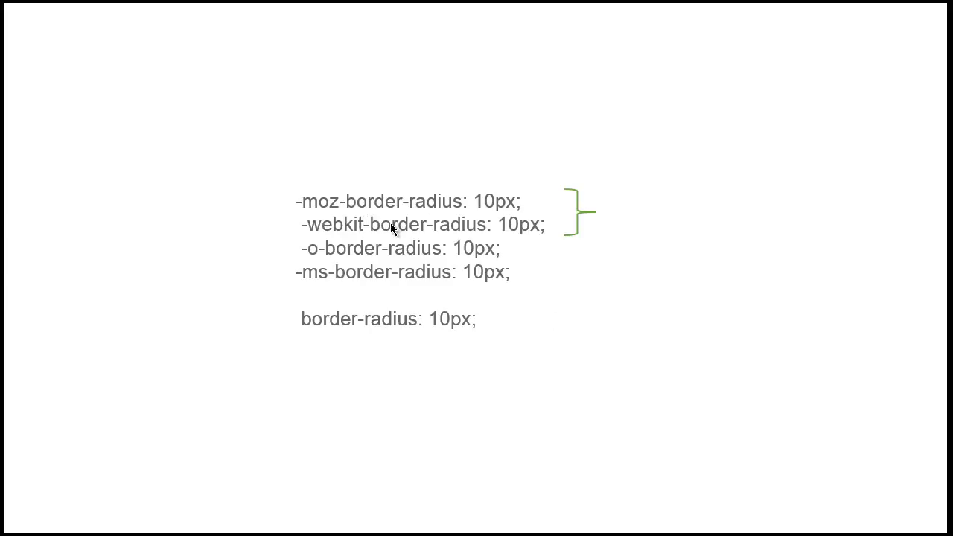
{"action": "mouse_move", "coordinate": [491, 202]}
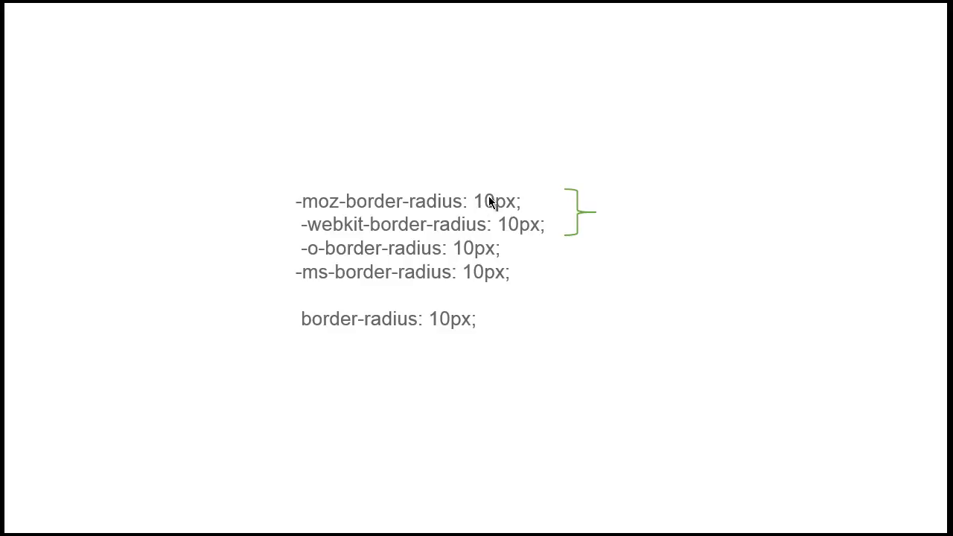
{"action": "mouse_move", "coordinate": [416, 205]}
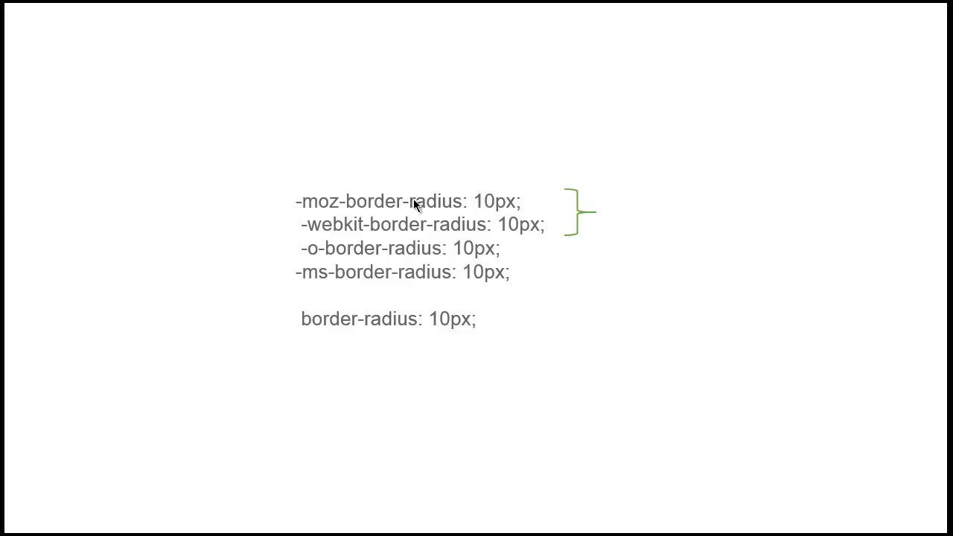
{"action": "mouse_move", "coordinate": [404, 217]}
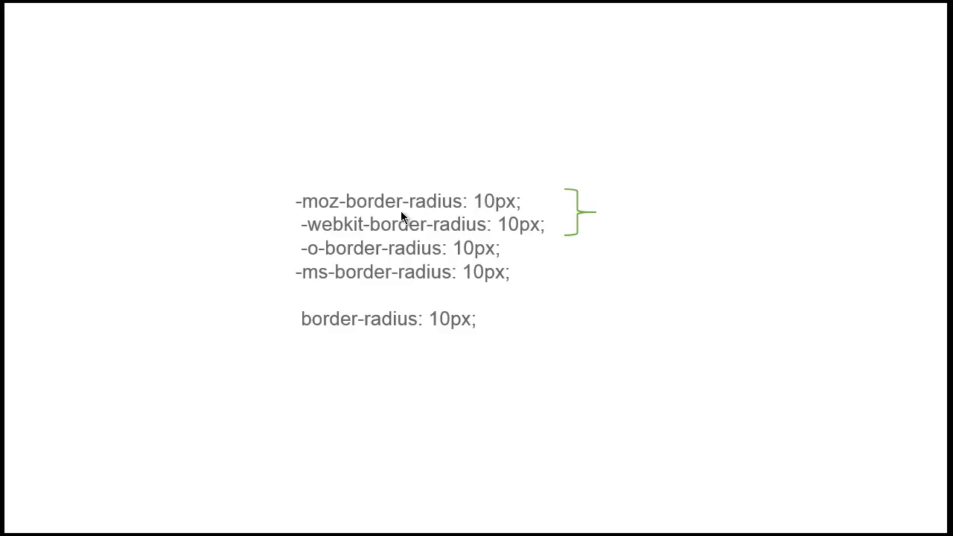